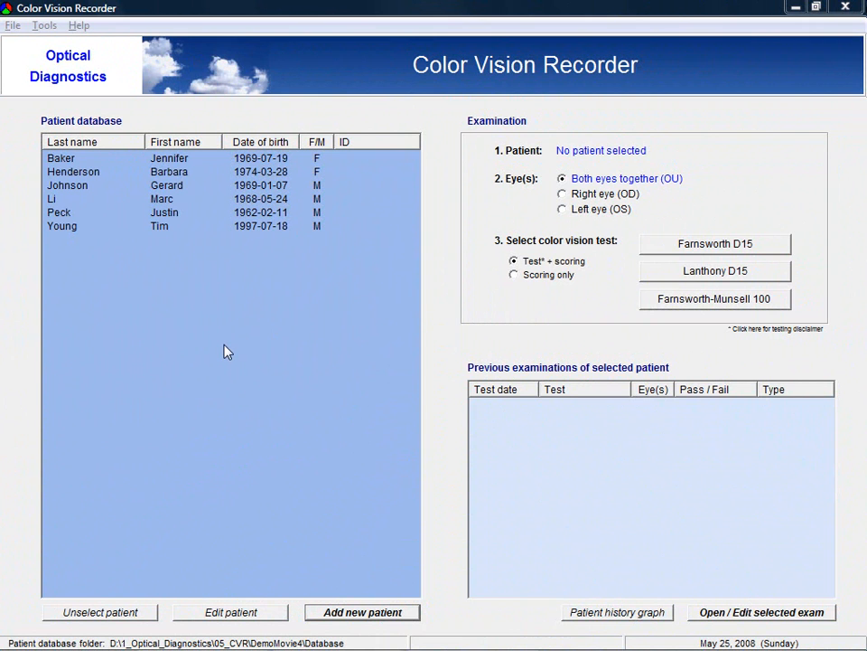
mouse_move(314, 518)
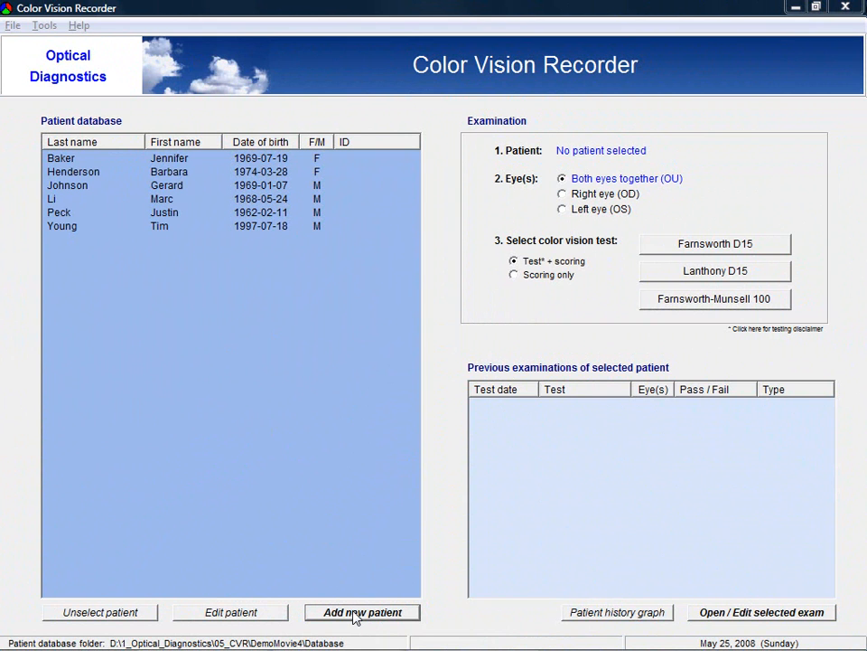
Step: Open the Add new patient form and cancel it without adding anyone
left_click(361, 612)
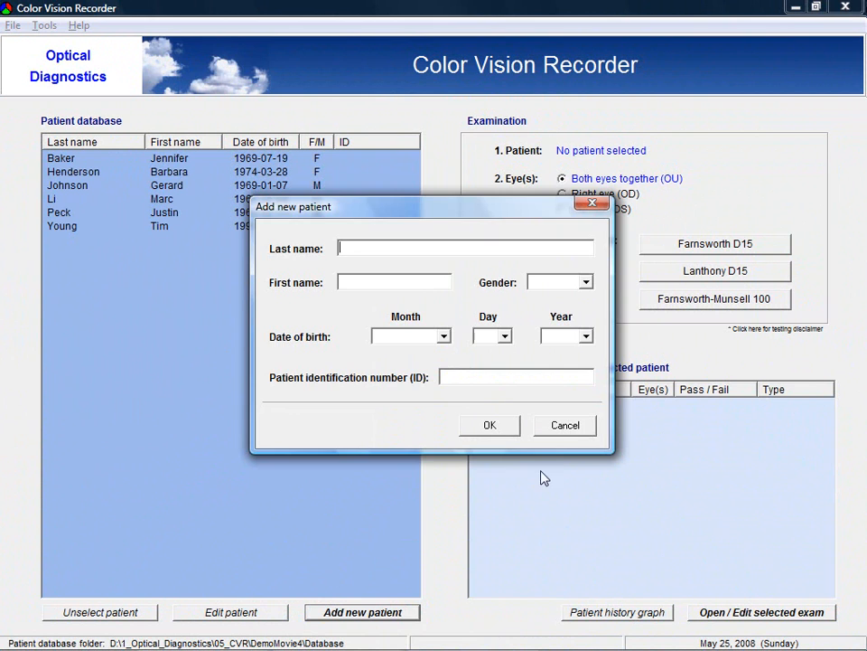
left_click(564, 425)
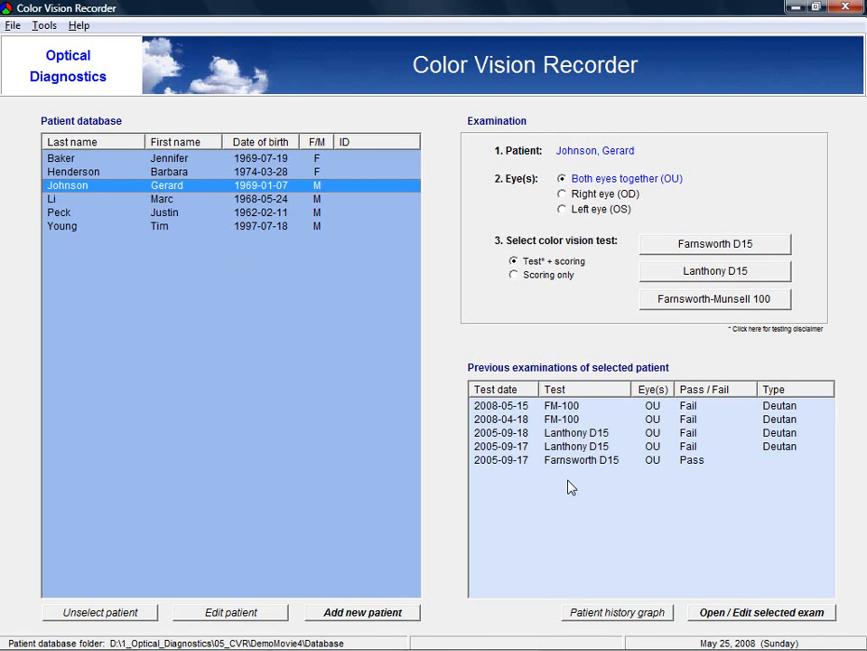
Step: Select the 2008-04-18 FM-100 exam and set Eye(s) to Right eye (OD) only
left_click(569, 419)
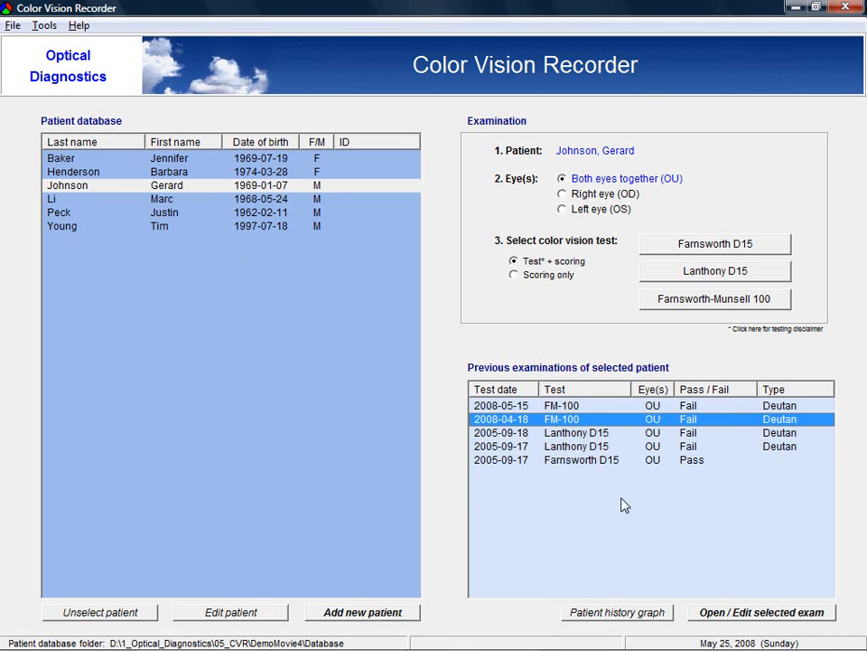
mouse_move(713, 594)
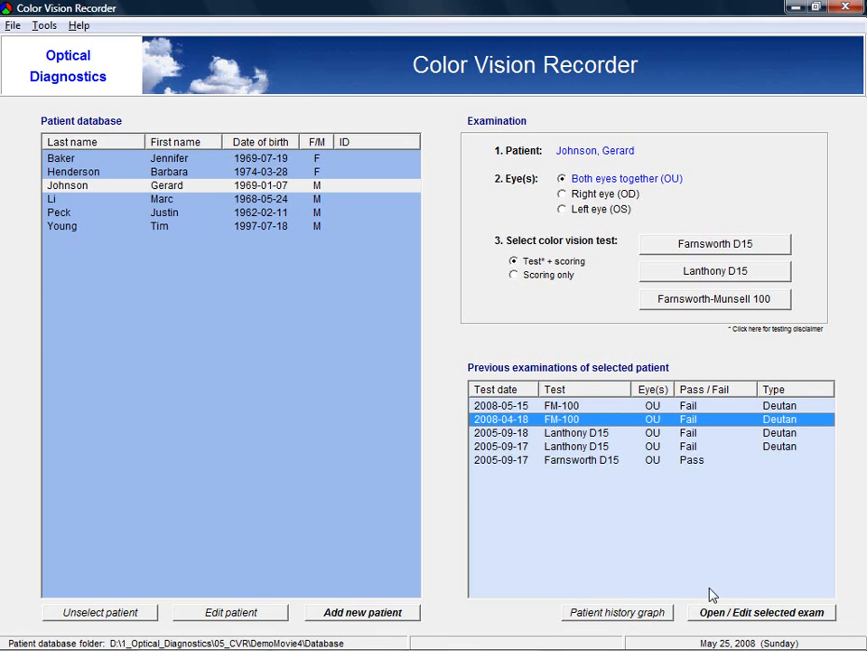
mouse_move(520, 174)
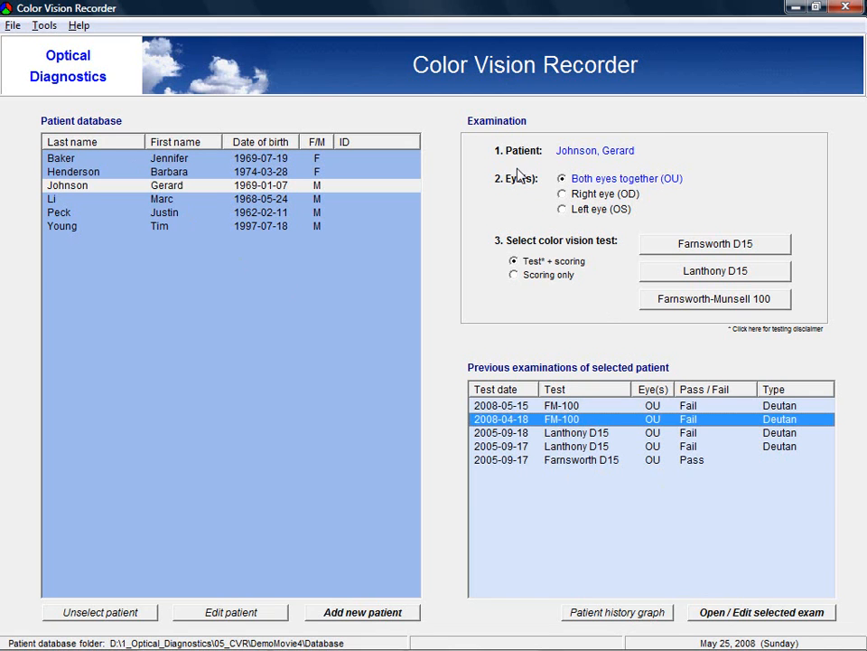
mouse_move(563, 165)
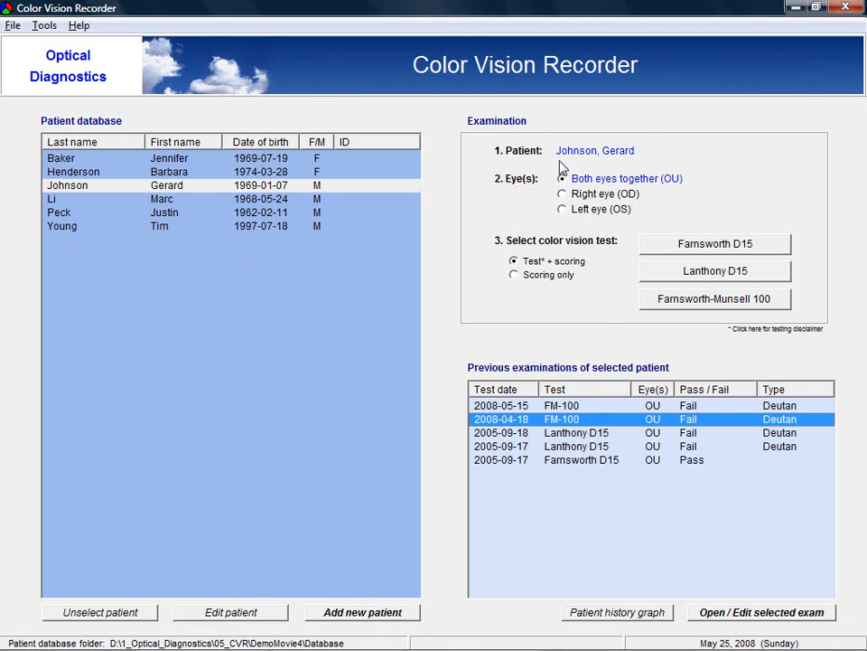
mouse_move(571, 178)
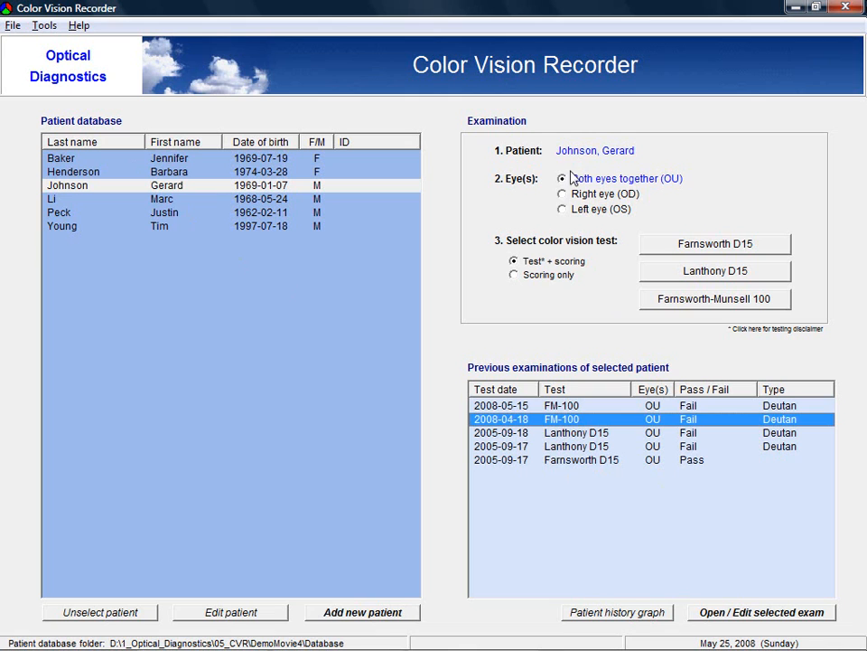
left_click(562, 194)
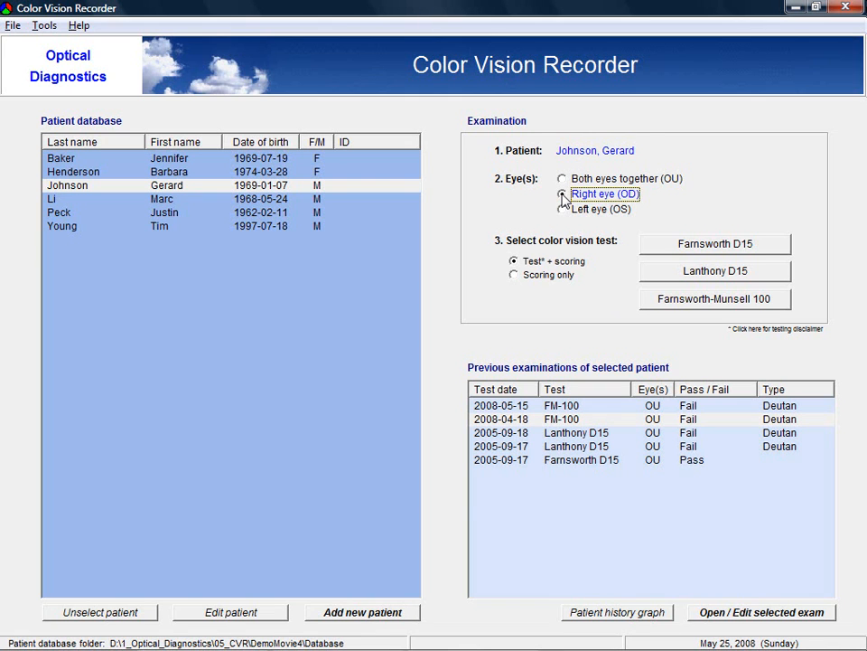
left_click(562, 193)
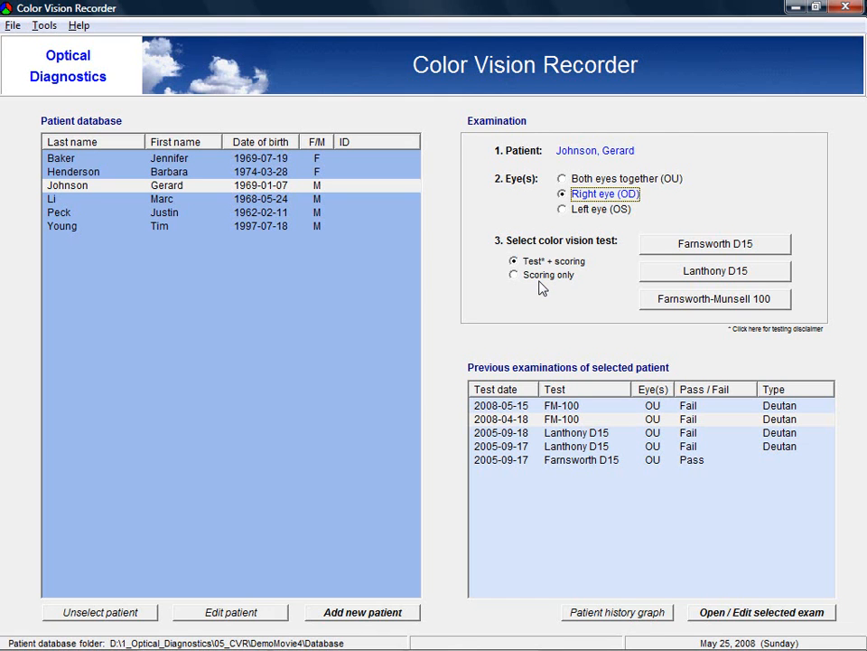
mouse_move(635, 272)
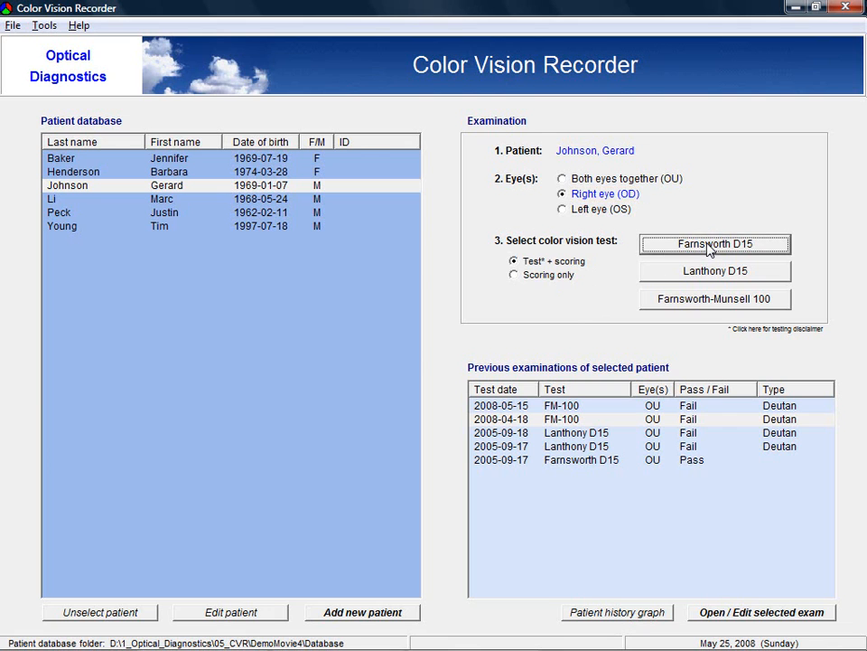
Step: Run the Farnsworth D15 test, arranging the colored caps in the row and submitting for scoring
left_click(715, 244)
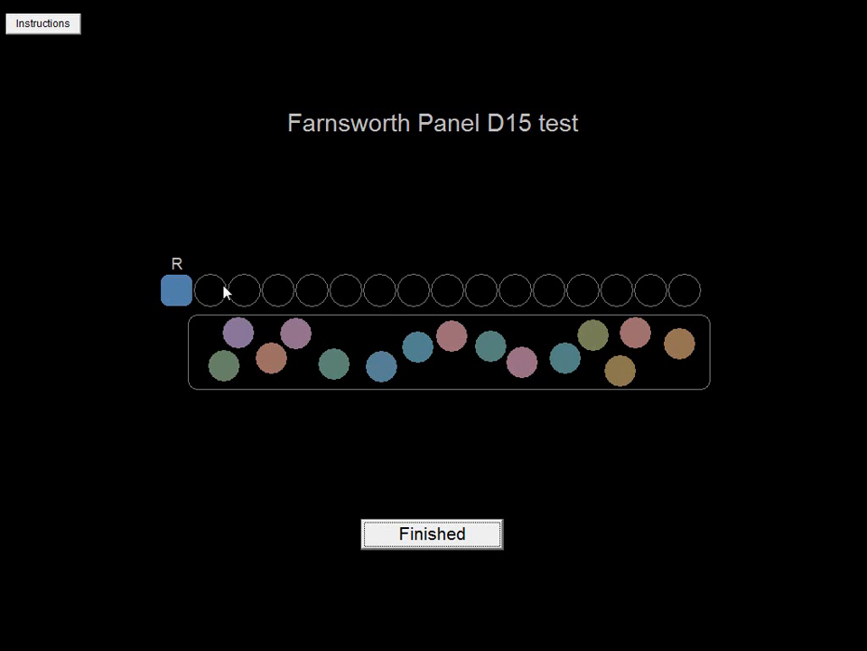
mouse_move(178, 291)
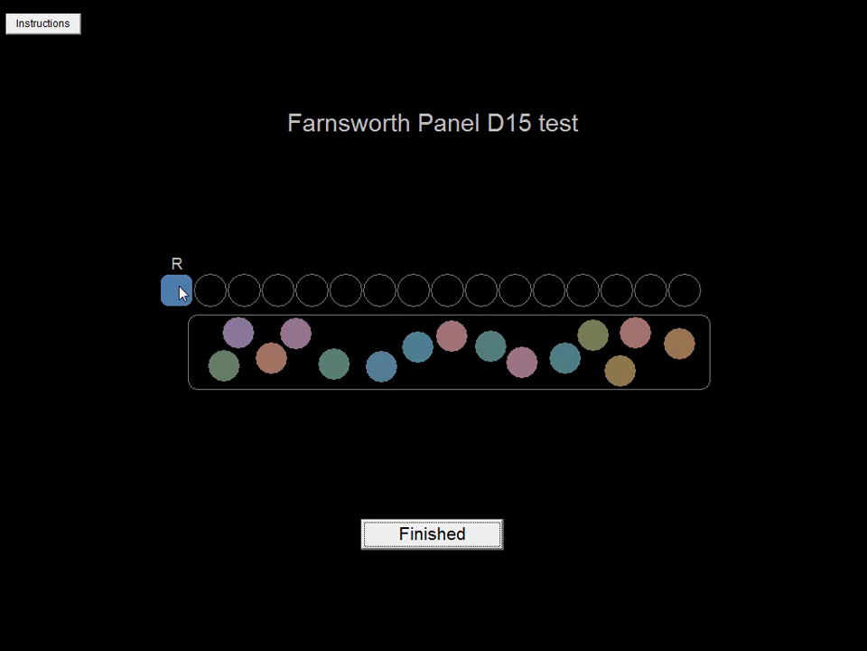
mouse_move(238, 335)
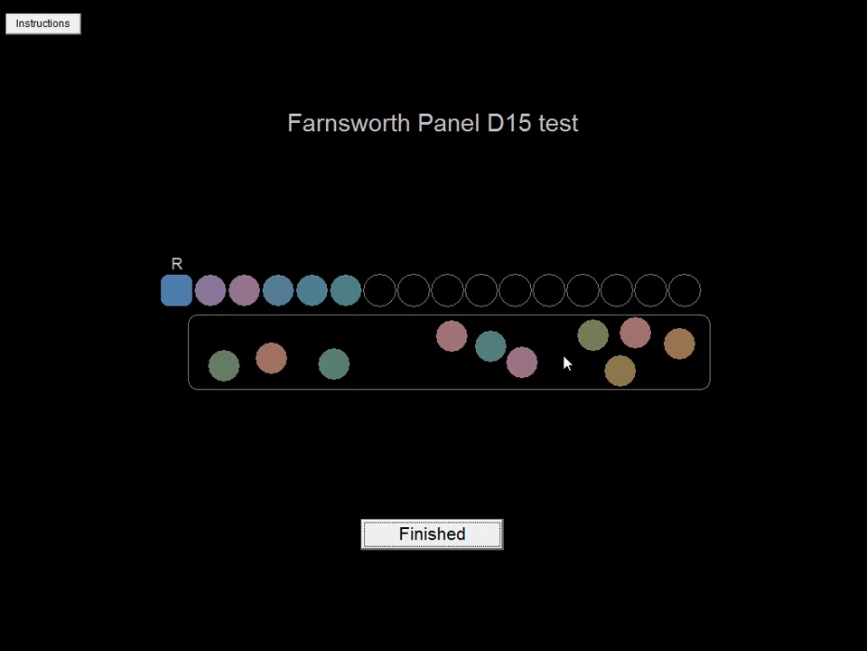
left_click_drag(452, 336, 380, 291)
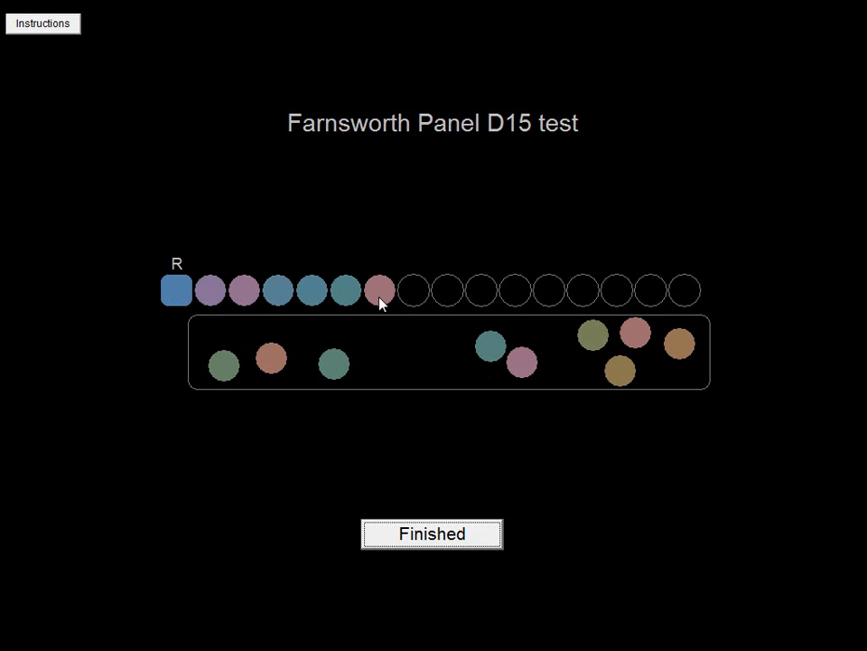
mouse_move(407, 330)
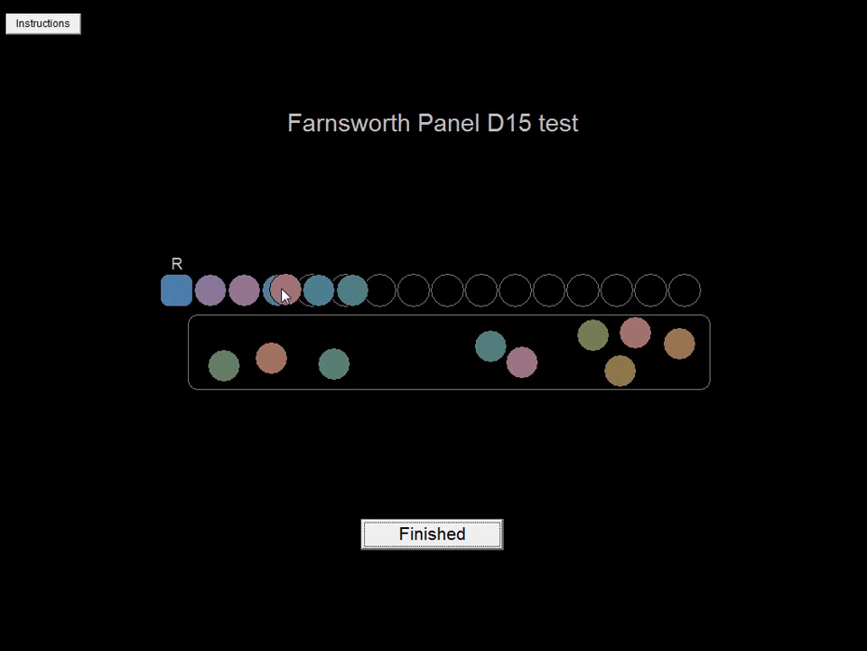
left_click_drag(284, 289, 298, 325)
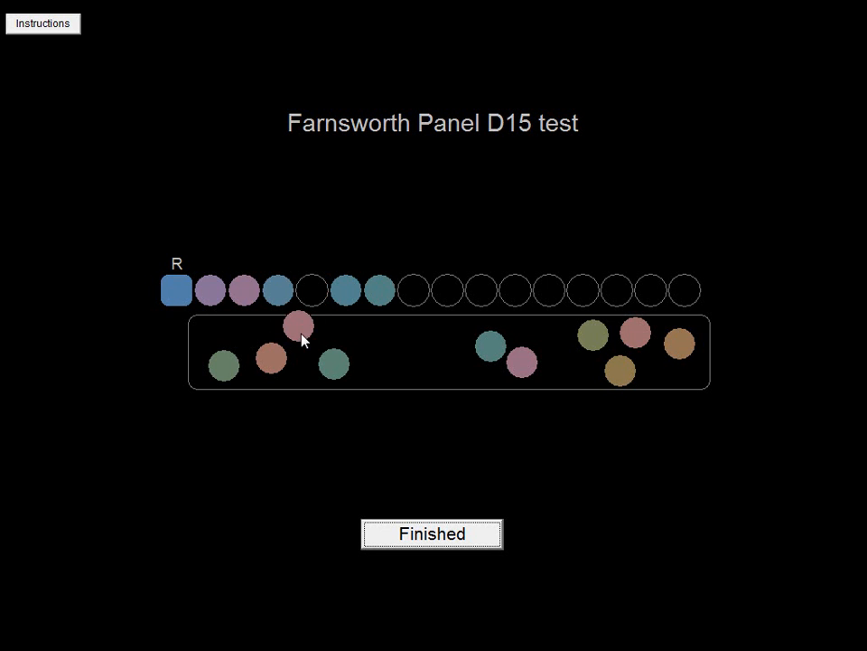
left_click_drag(298, 325, 345, 291)
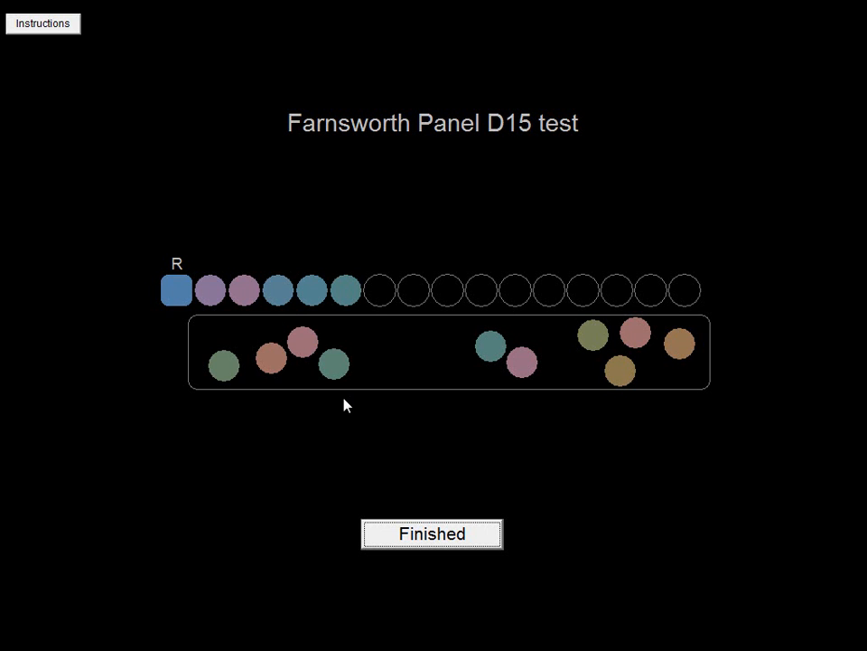
mouse_move(353, 417)
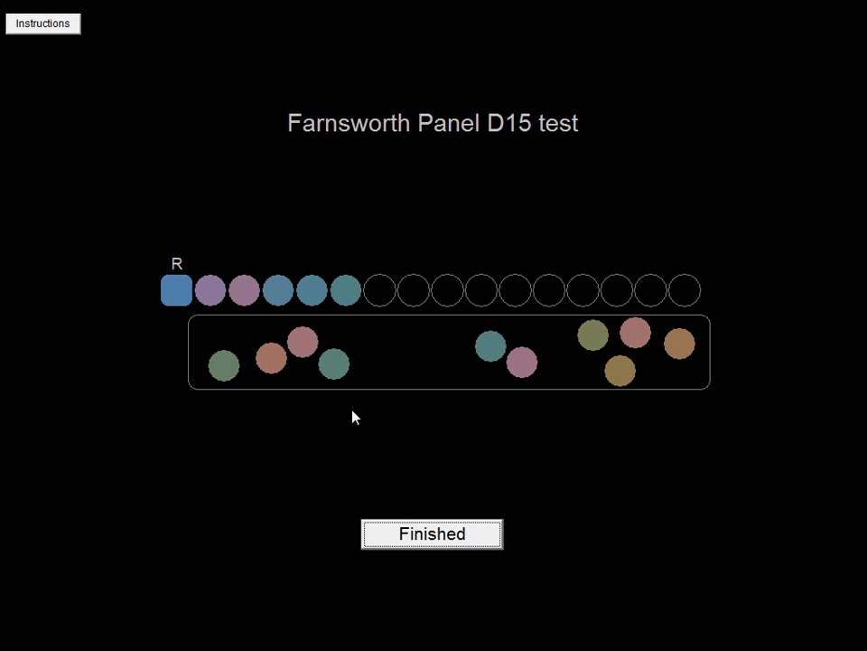
left_click(432, 533)
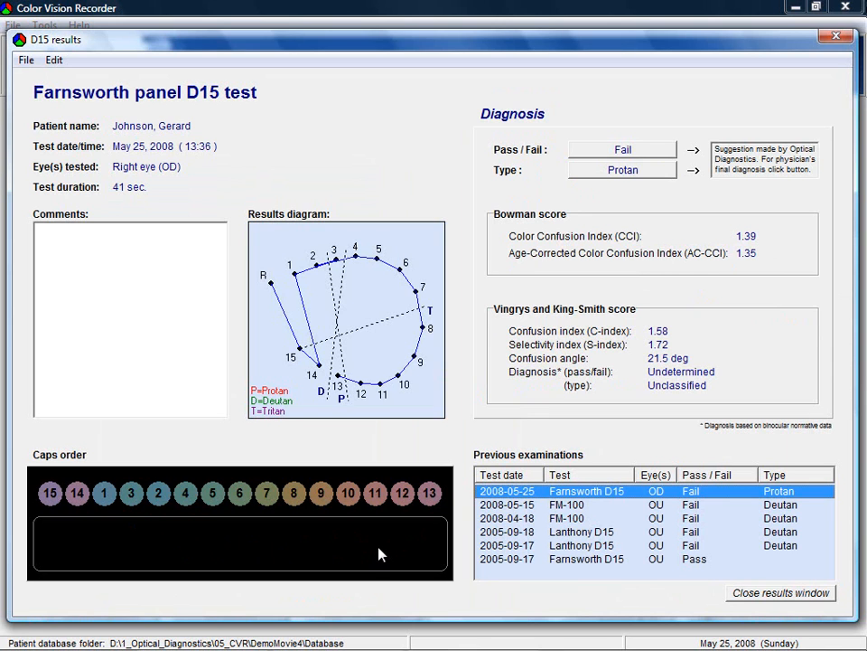
Step: Accept the suggested Fail diagnosis and enter the comment 'Tested by GdW'
left_click(622, 149)
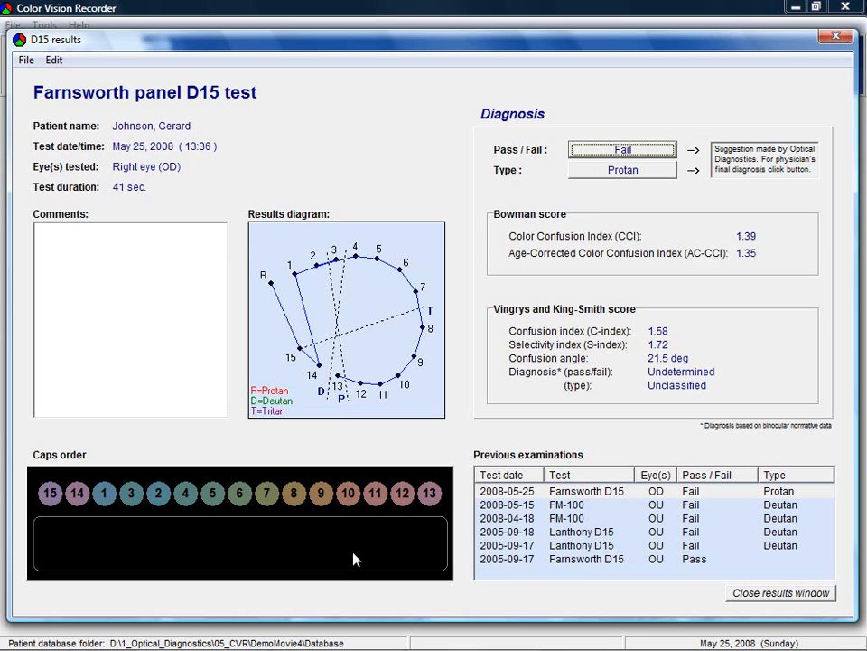
mouse_move(140, 275)
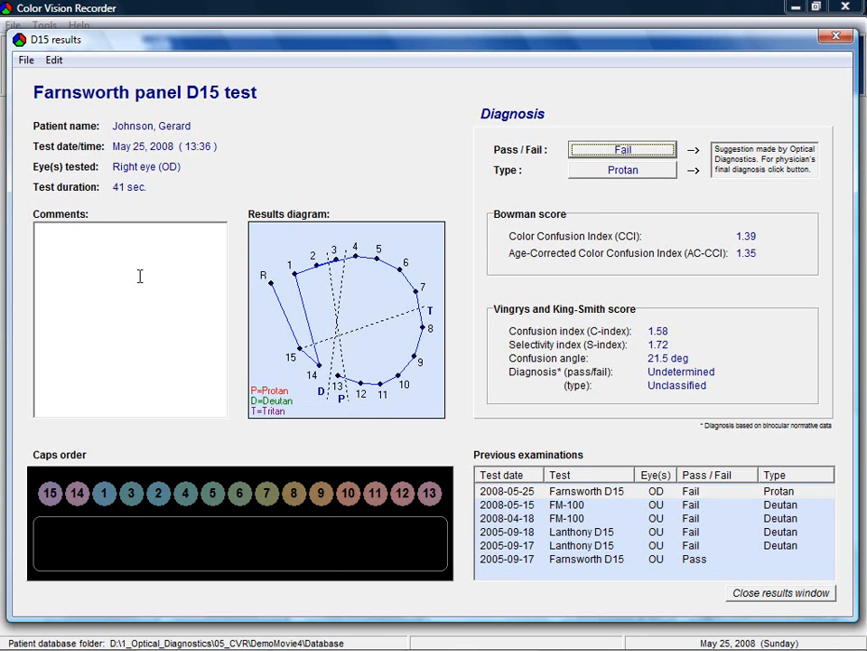
mouse_move(91, 161)
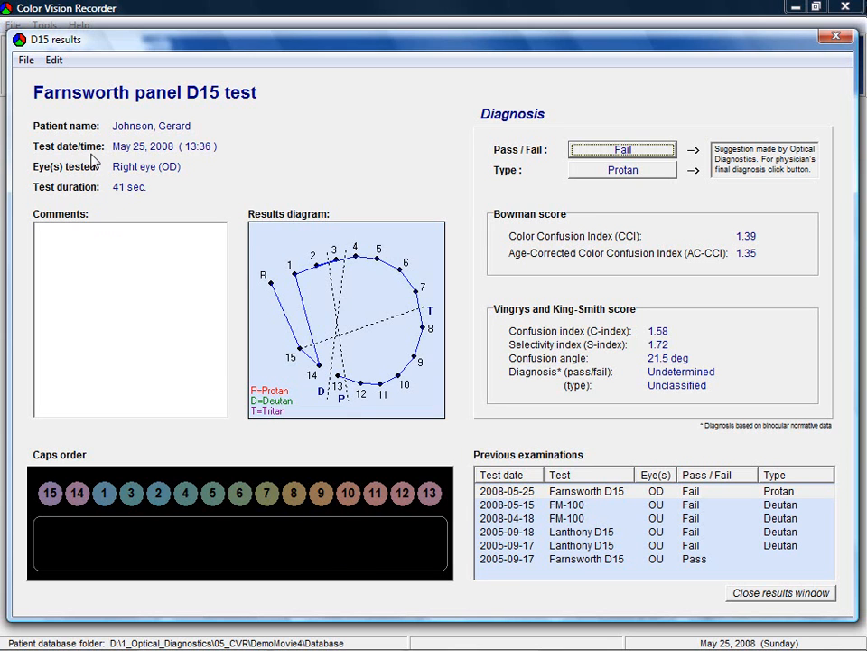
mouse_move(62, 203)
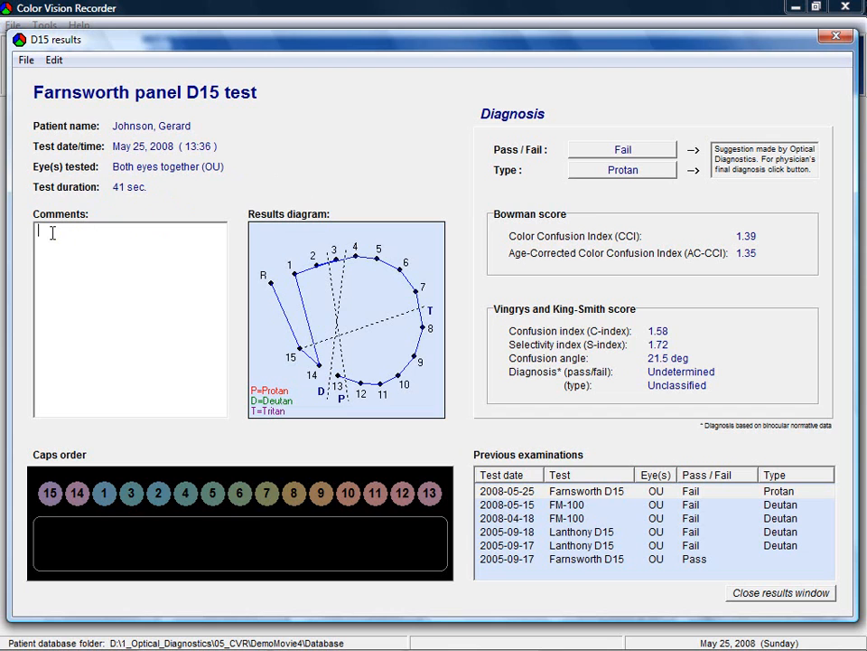
type("Tested")
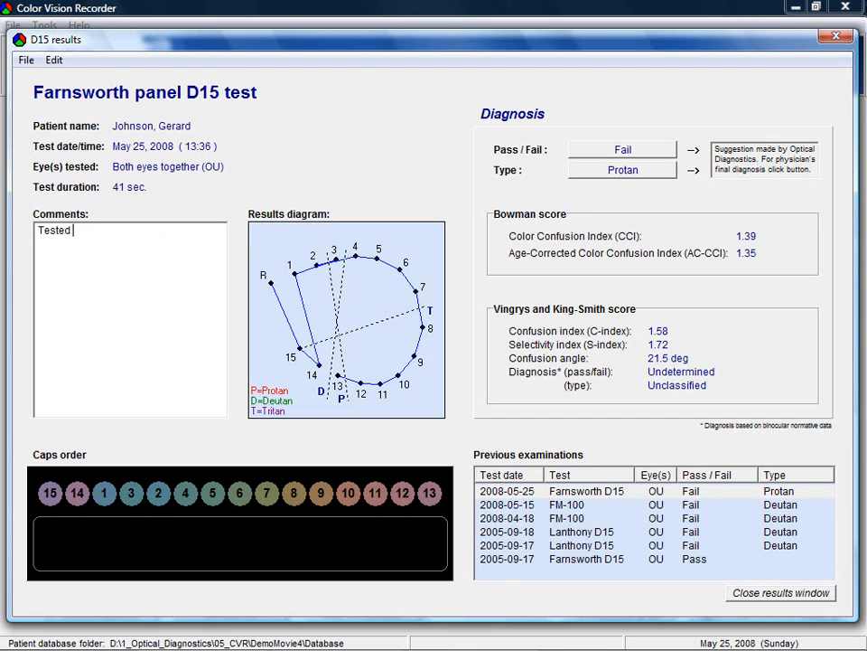
type("by GdW")
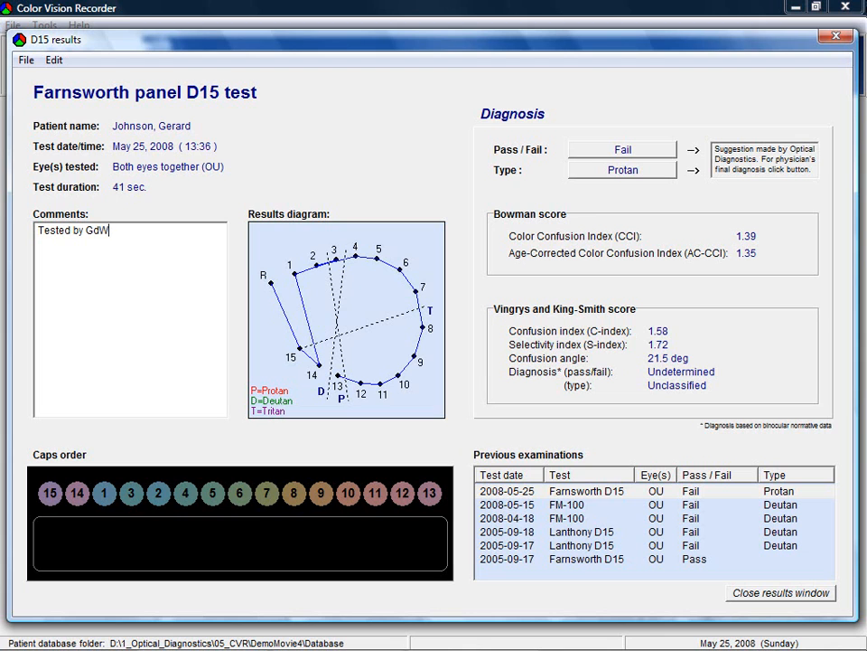
mouse_move(324, 299)
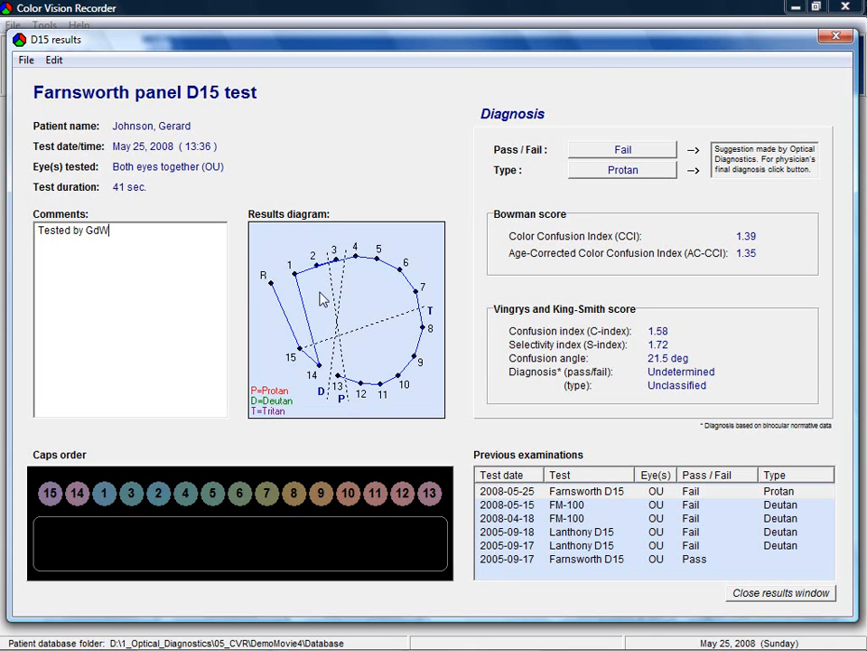
mouse_move(325, 301)
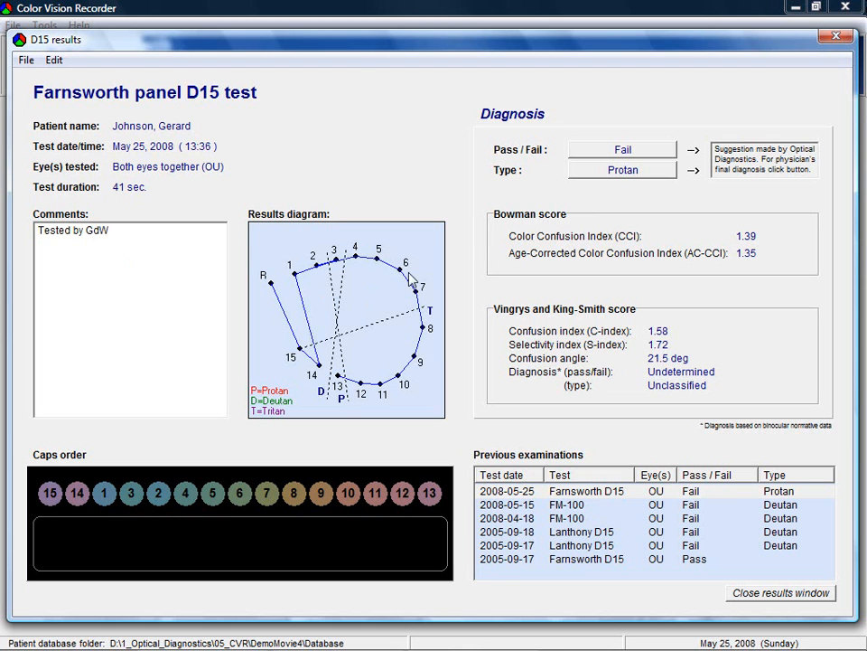
mouse_move(529, 303)
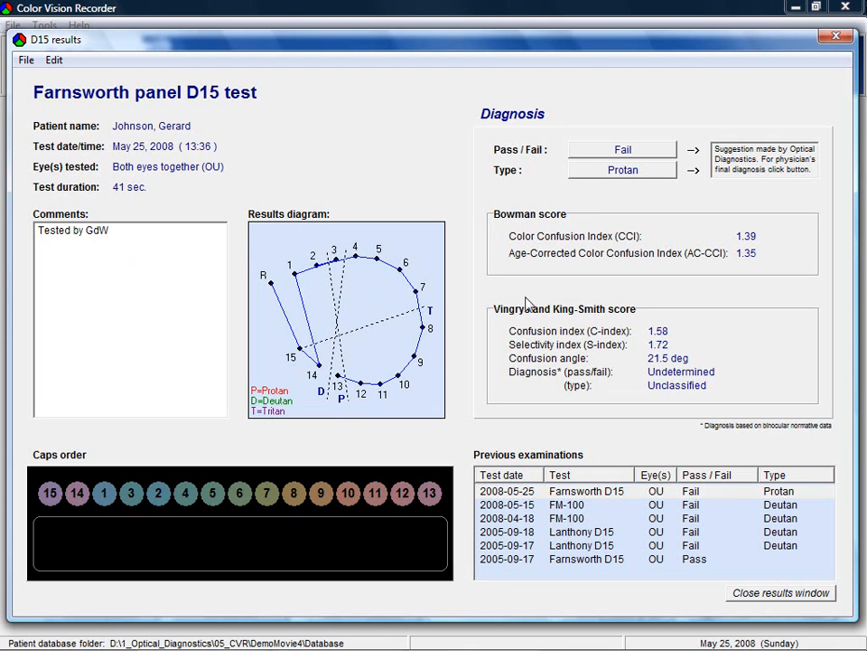
mouse_move(532, 324)
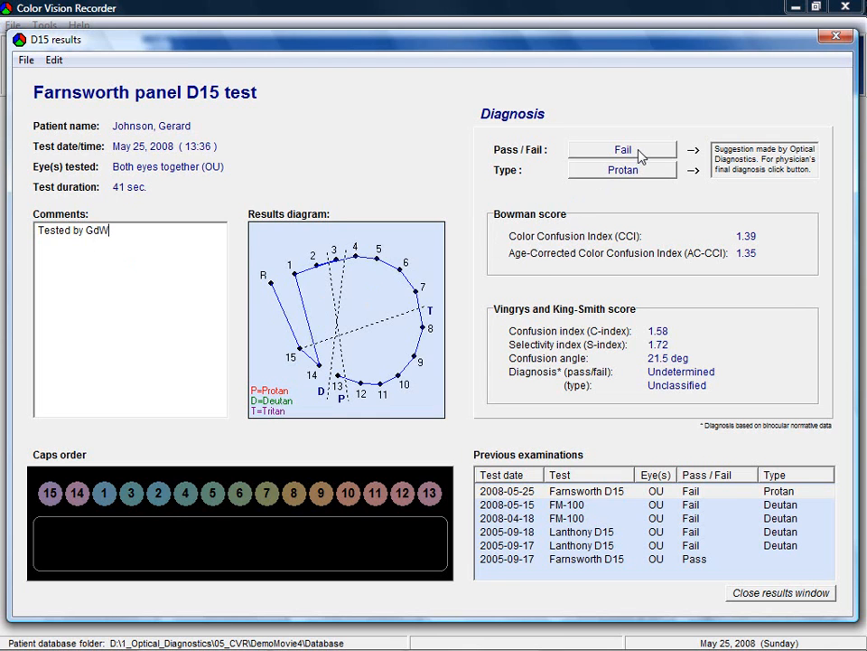
Step: Choose Fail from the Pass/Fail diagnosis list as the physician's verdict
left_click(622, 149)
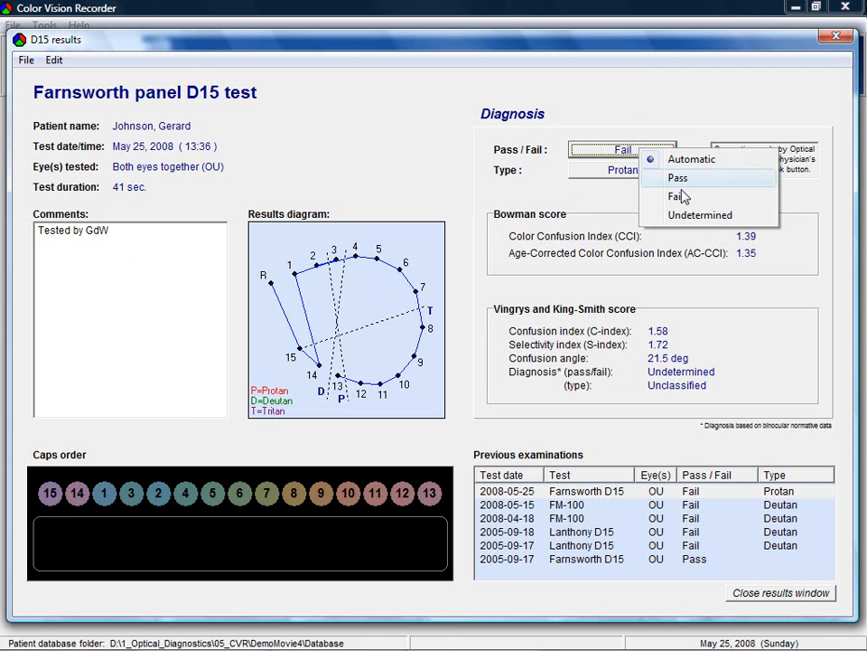
left_click(679, 196)
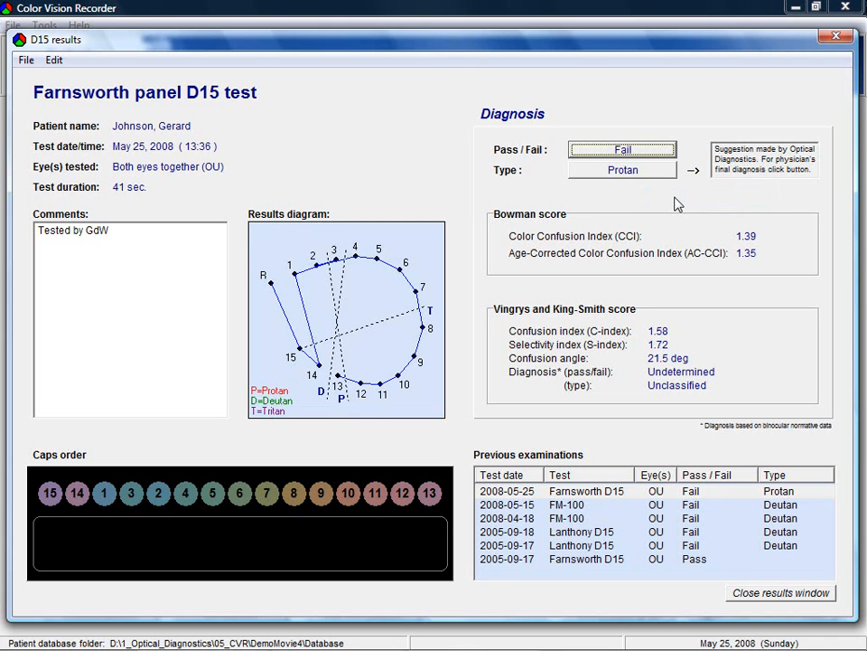
mouse_move(668, 332)
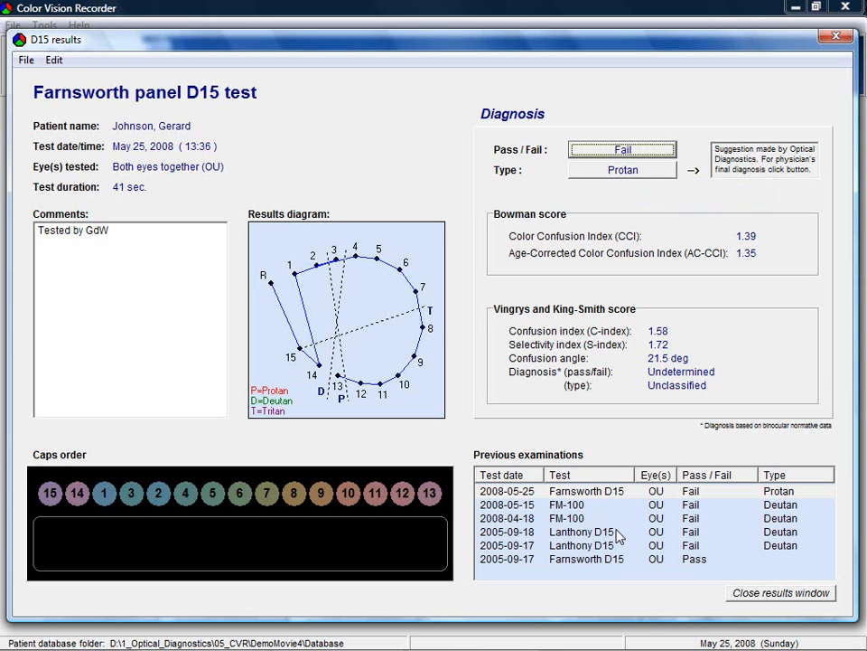
Step: Browse the 2005 Lanthony and Farnsworth D15 exams, ending on the 2005-09-18 Lanthony D15
left_click(587, 532)
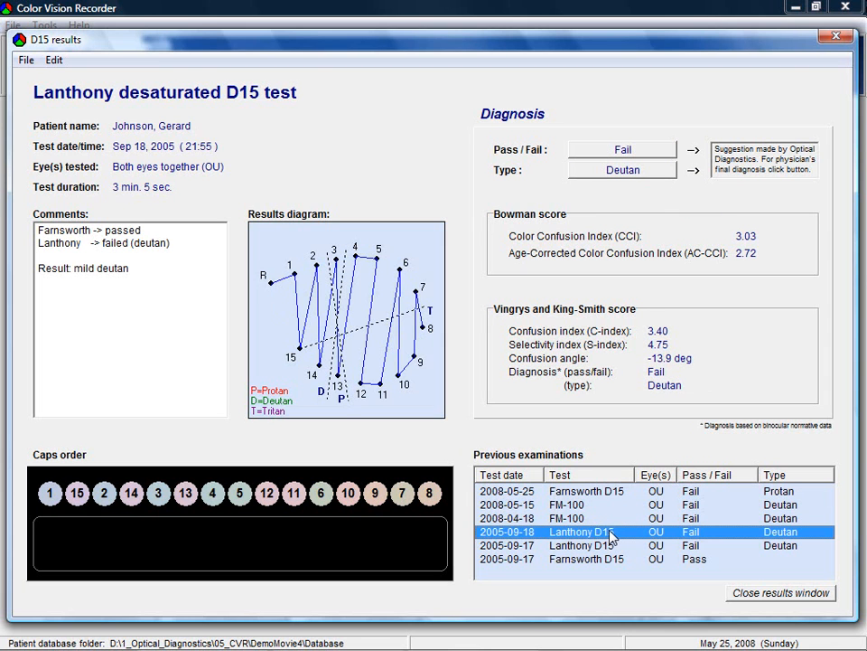
left_click(581, 545)
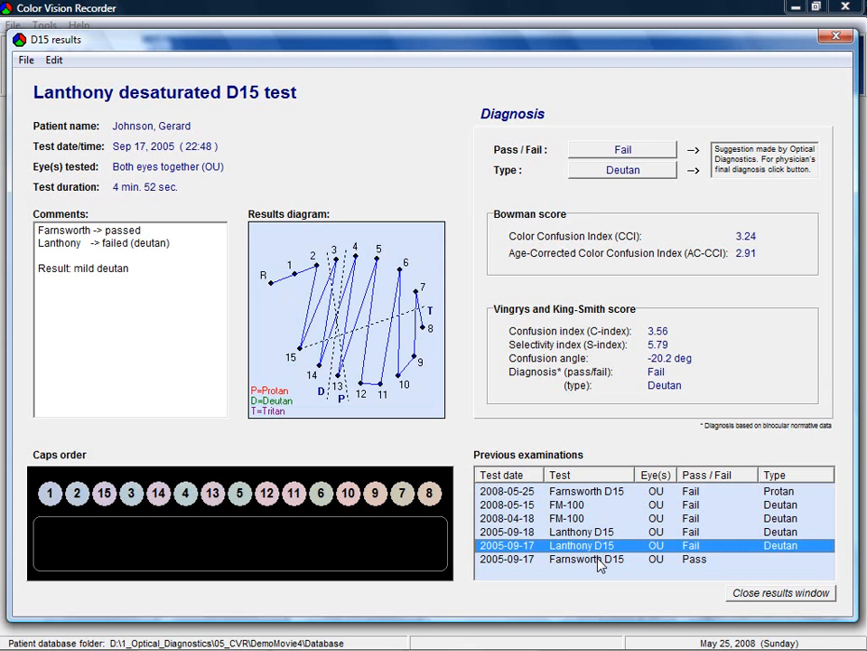
left_click(588, 558)
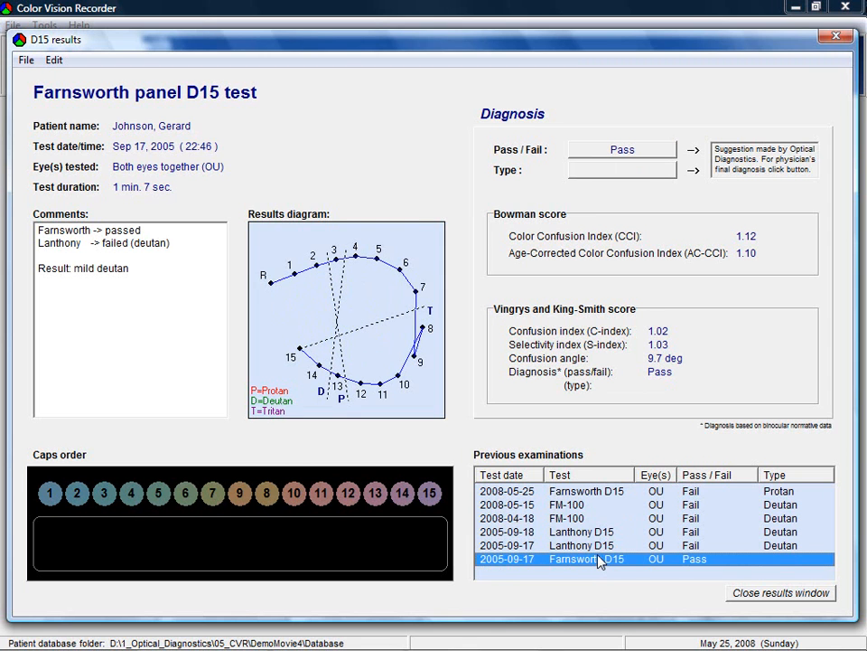
left_click(581, 531)
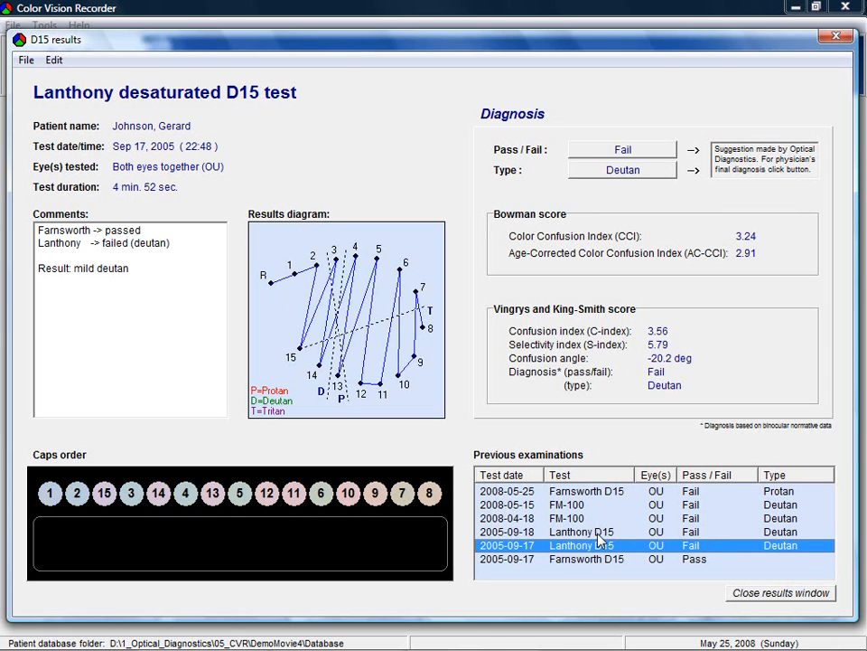
left_click(581, 531)
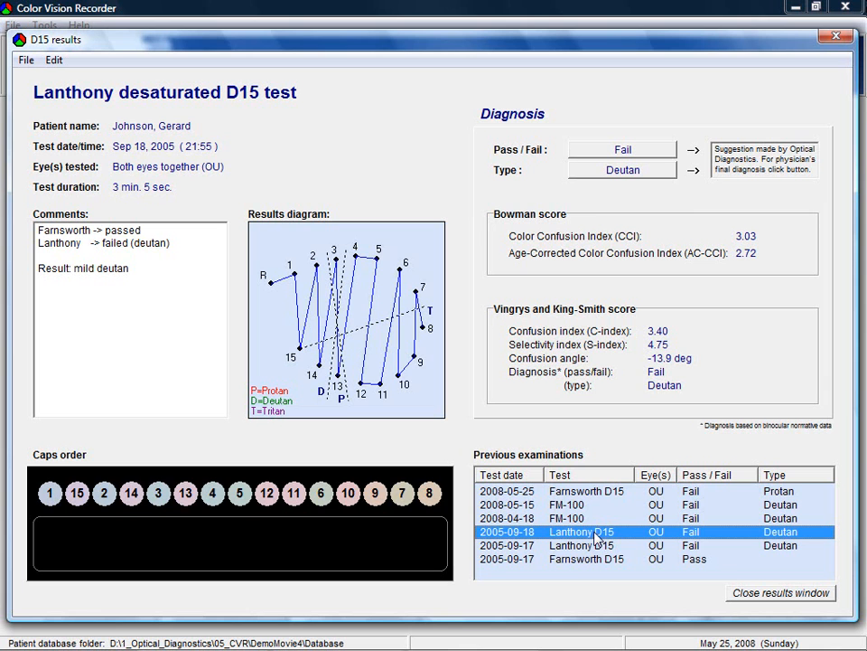
Step: Open the 2008-04-18 FM-100 results and display the Box 3 caps order
left_click(566, 518)
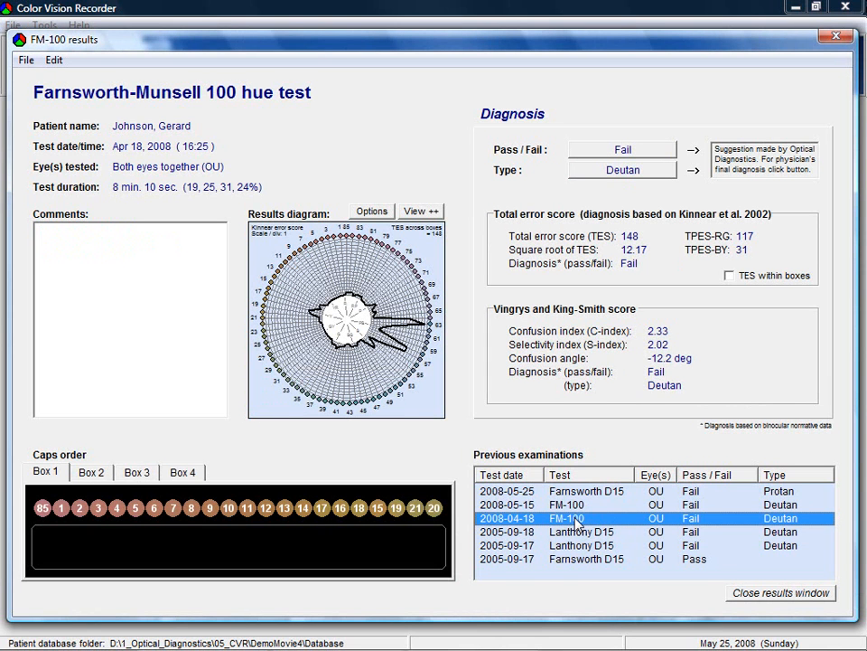
mouse_move(236, 517)
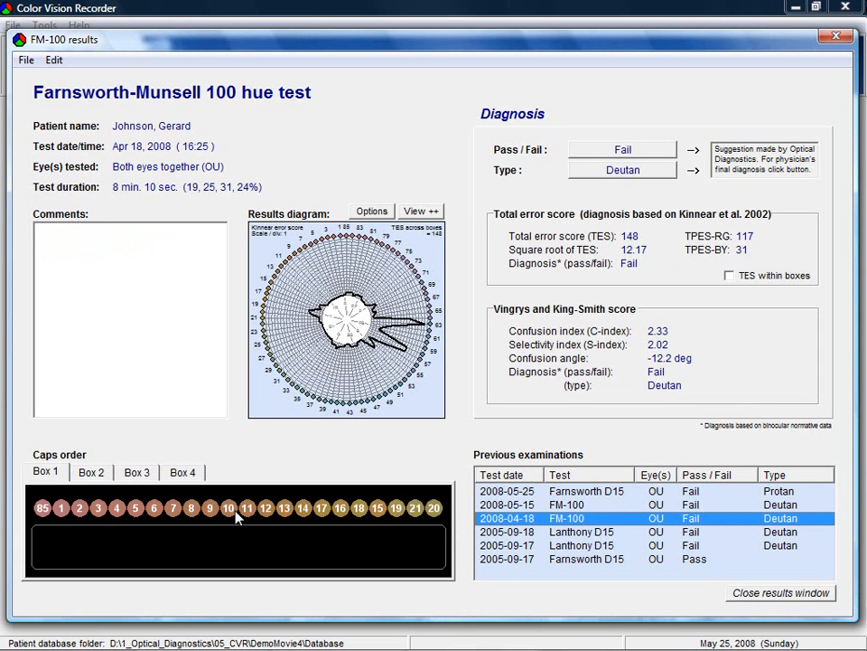
left_click(135, 472)
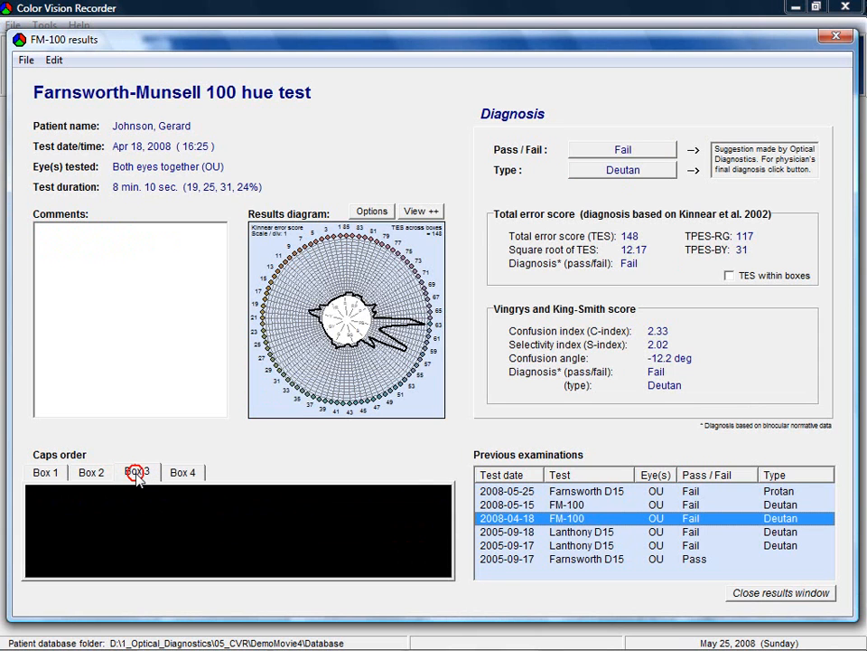
left_click(136, 472)
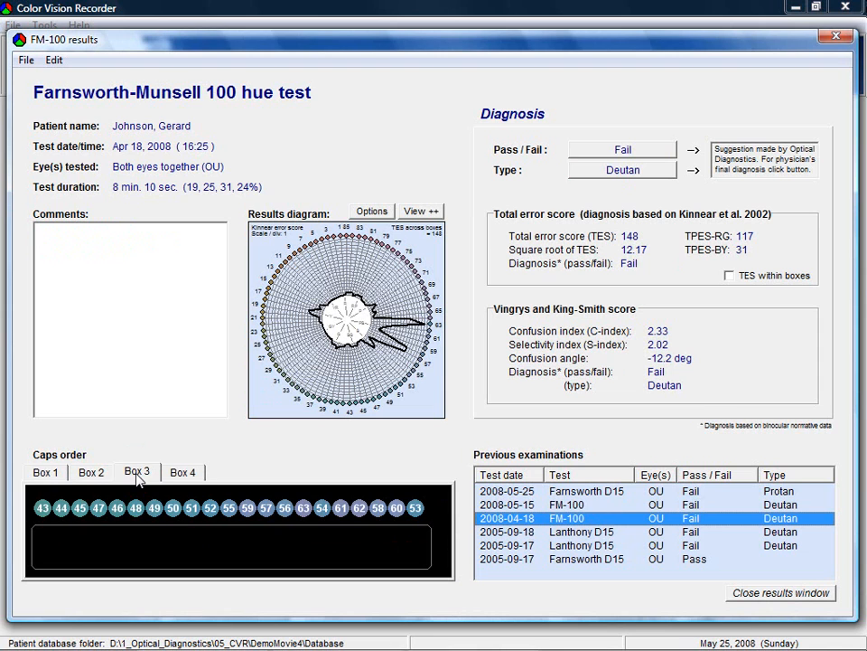
mouse_move(554, 229)
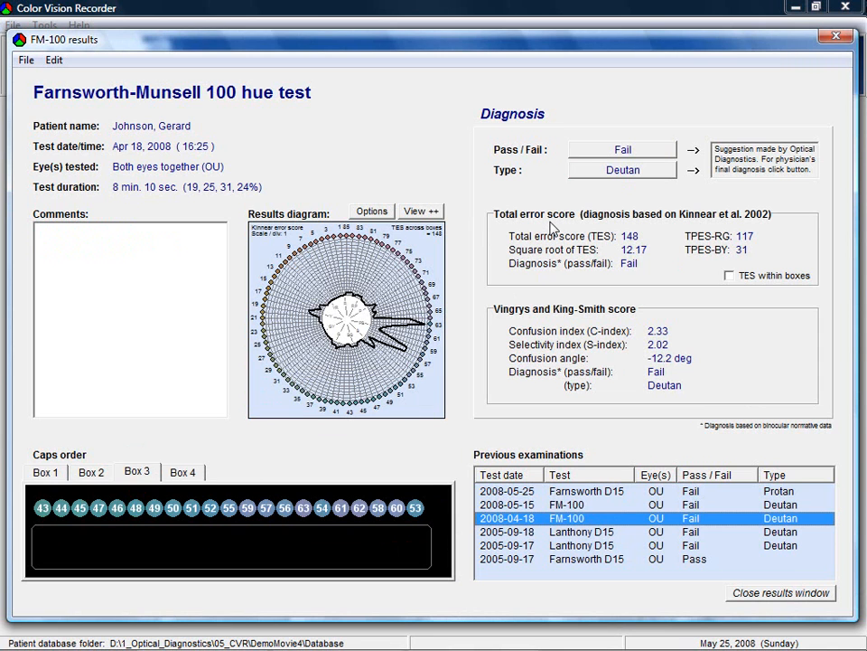
mouse_move(432, 267)
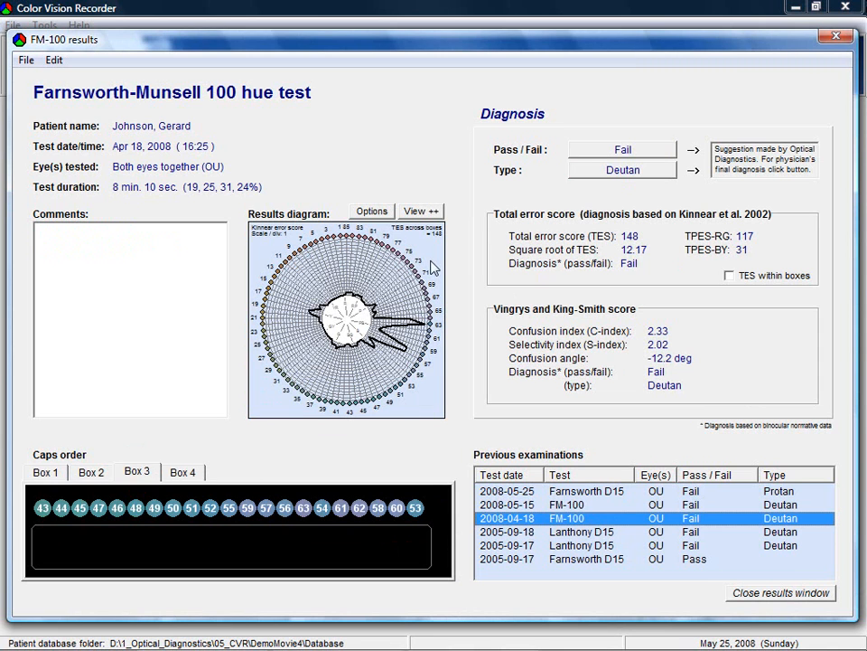
mouse_move(393, 289)
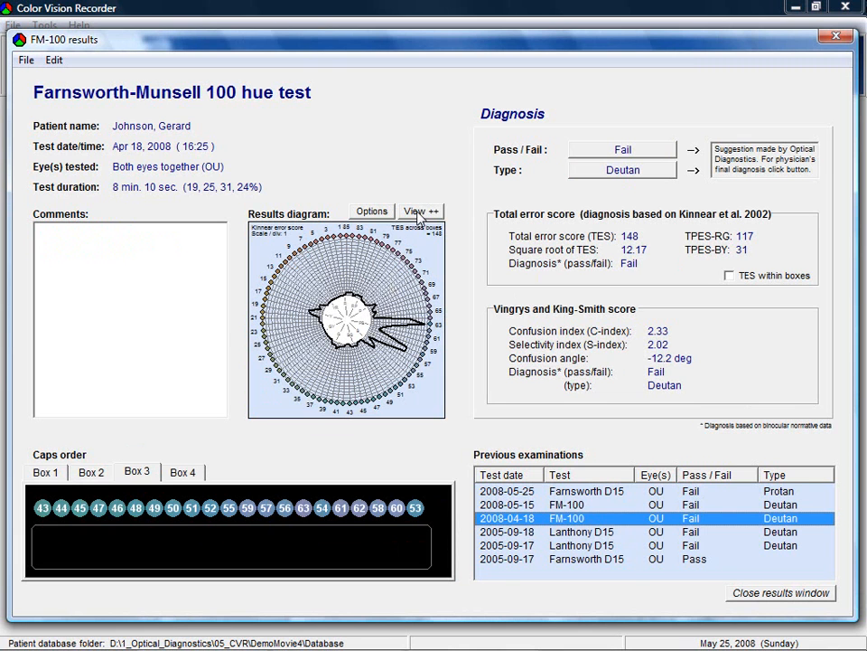
Step: Enlarge the FM-100 diagram and set it to Polar with confusion axes and averaging filter
left_click(420, 211)
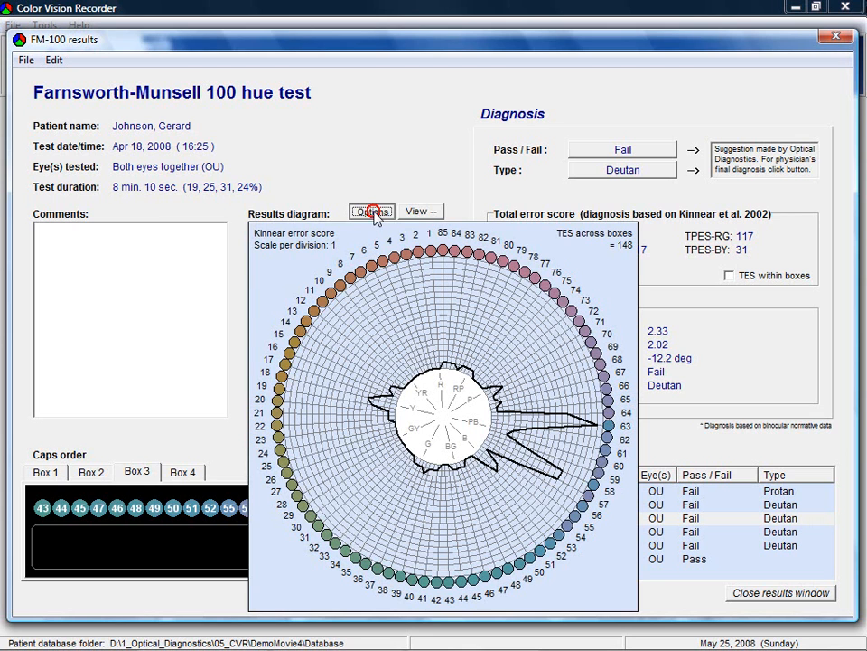
left_click(371, 210)
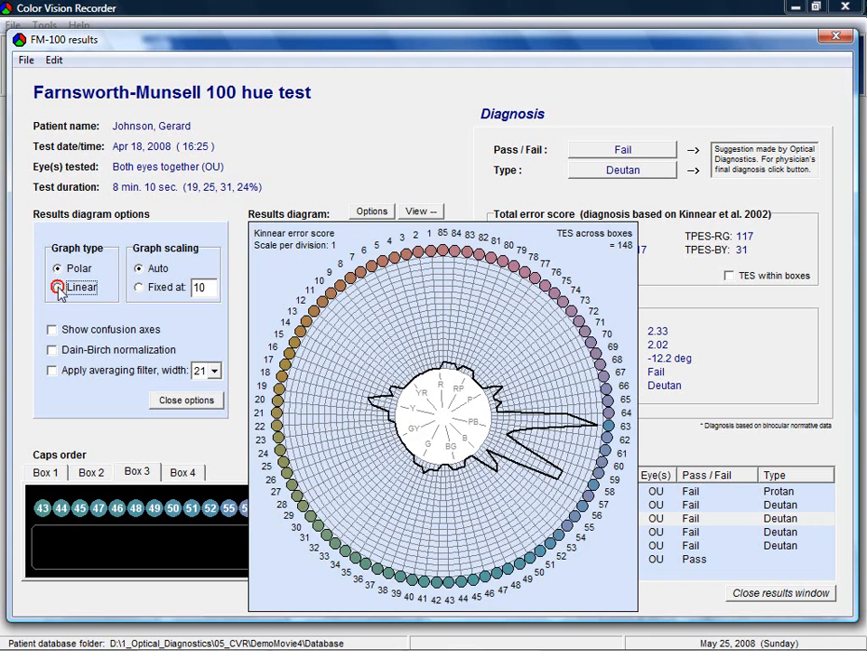
left_click(59, 269)
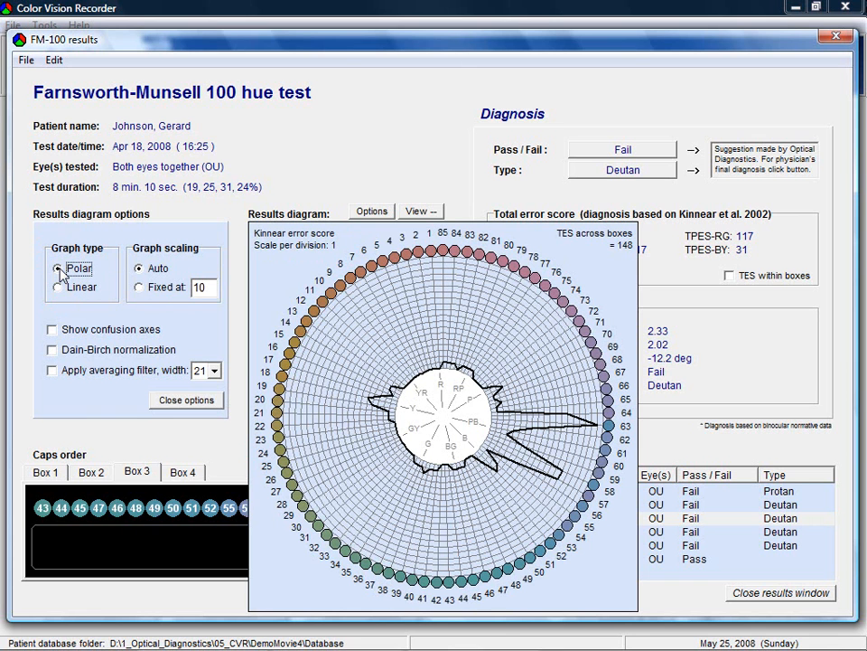
left_click(52, 329)
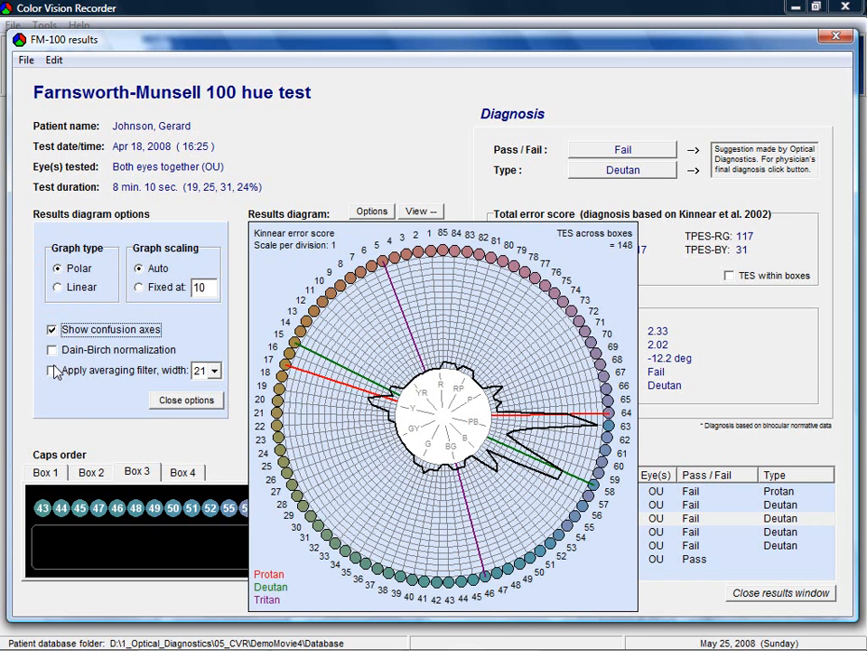
left_click(51, 371)
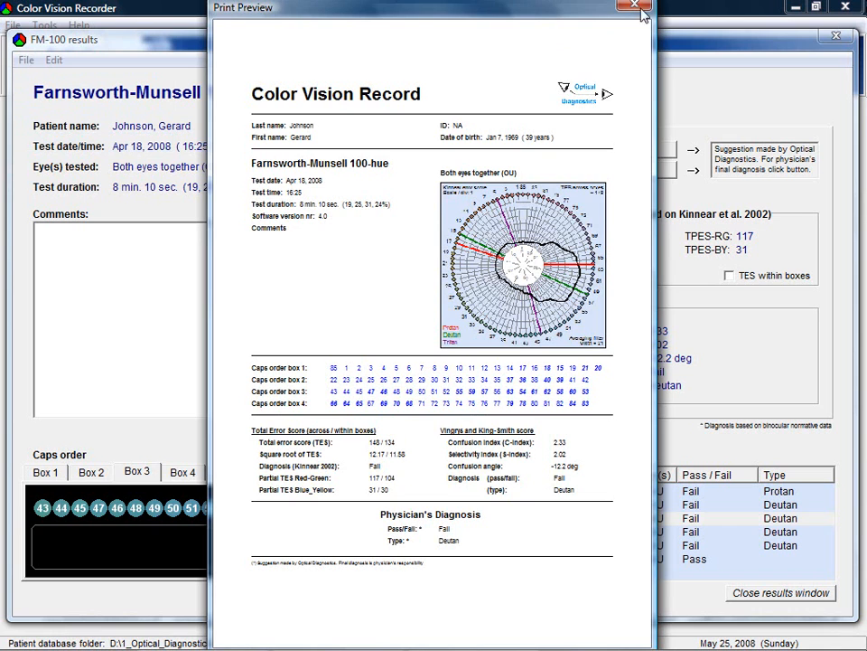
Step: Close the Print Preview of the Color Vision Record page
left_click(633, 8)
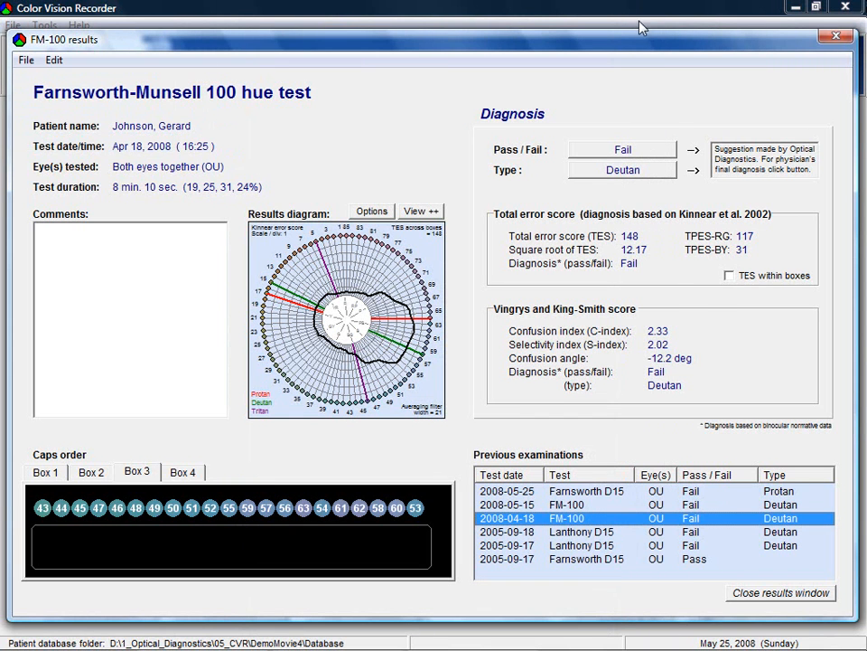